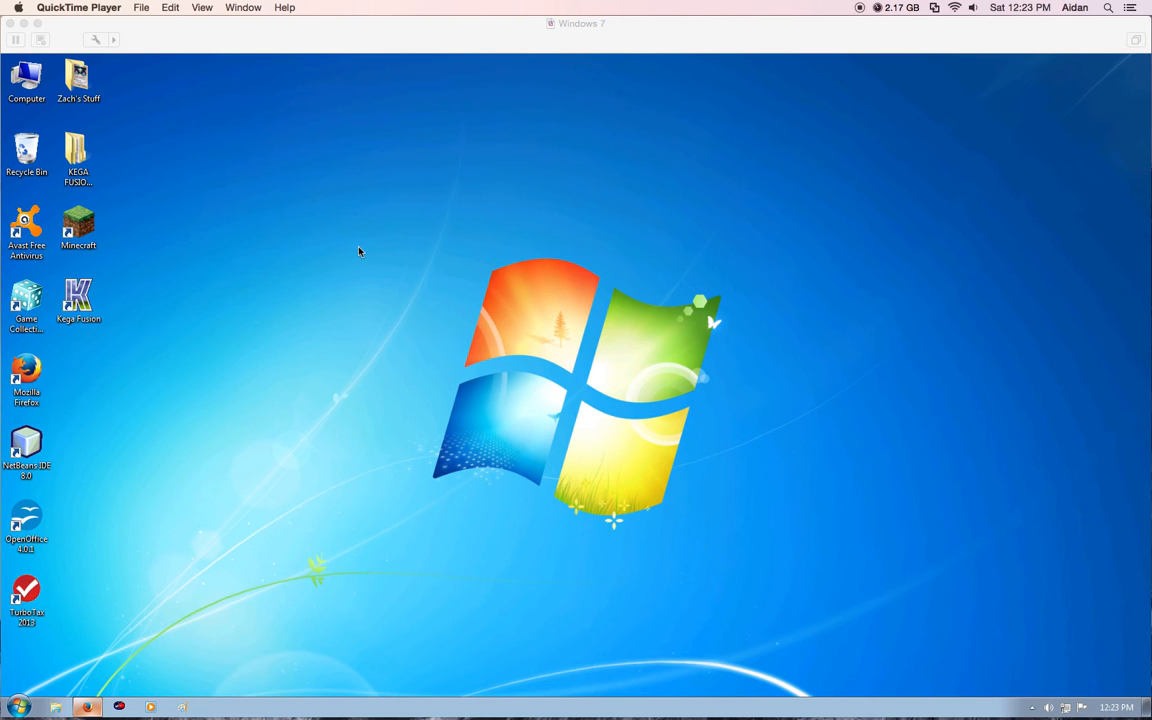
mouse_move(148, 432)
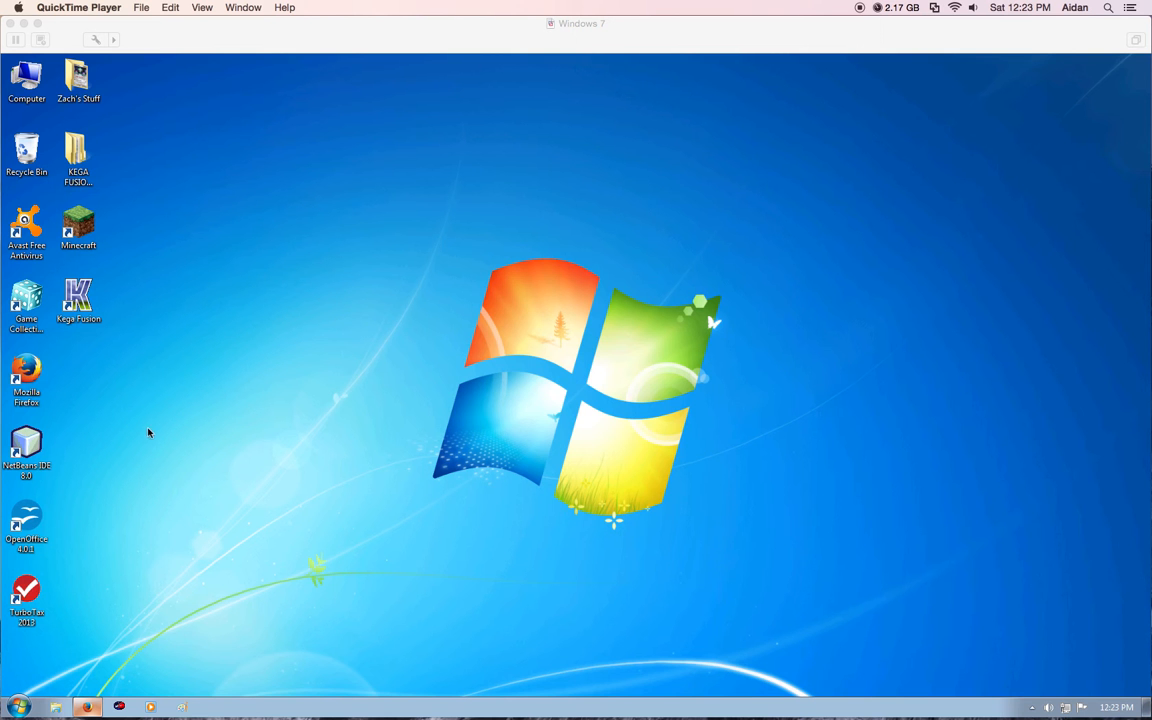
mouse_move(262, 388)
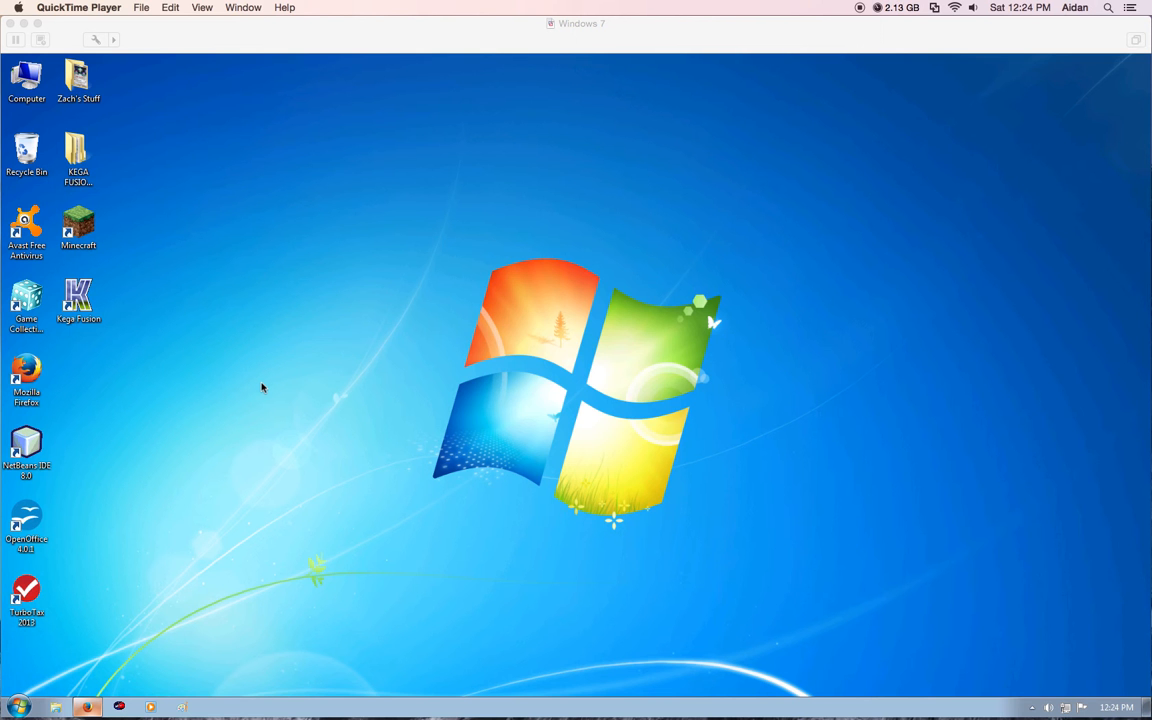
mouse_move(250, 397)
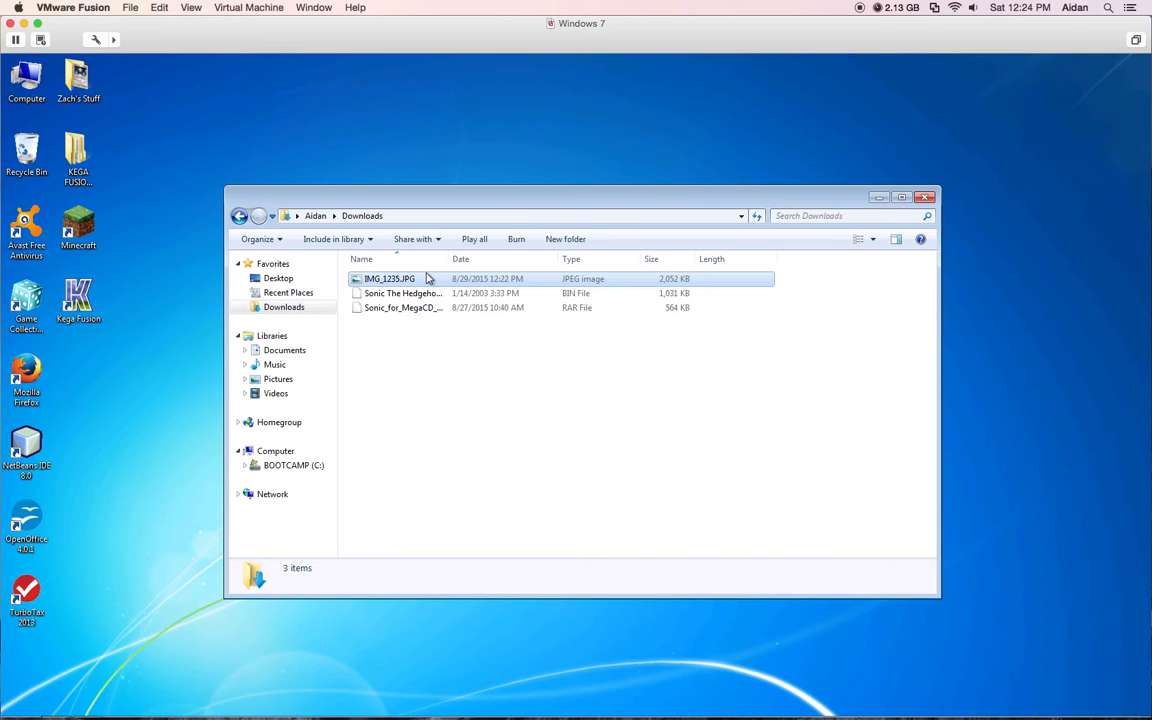
Step: View the Sonic 1 SEGACD disc photo IMG_1235.JPG, then close the Downloads folder
double_click(390, 278)
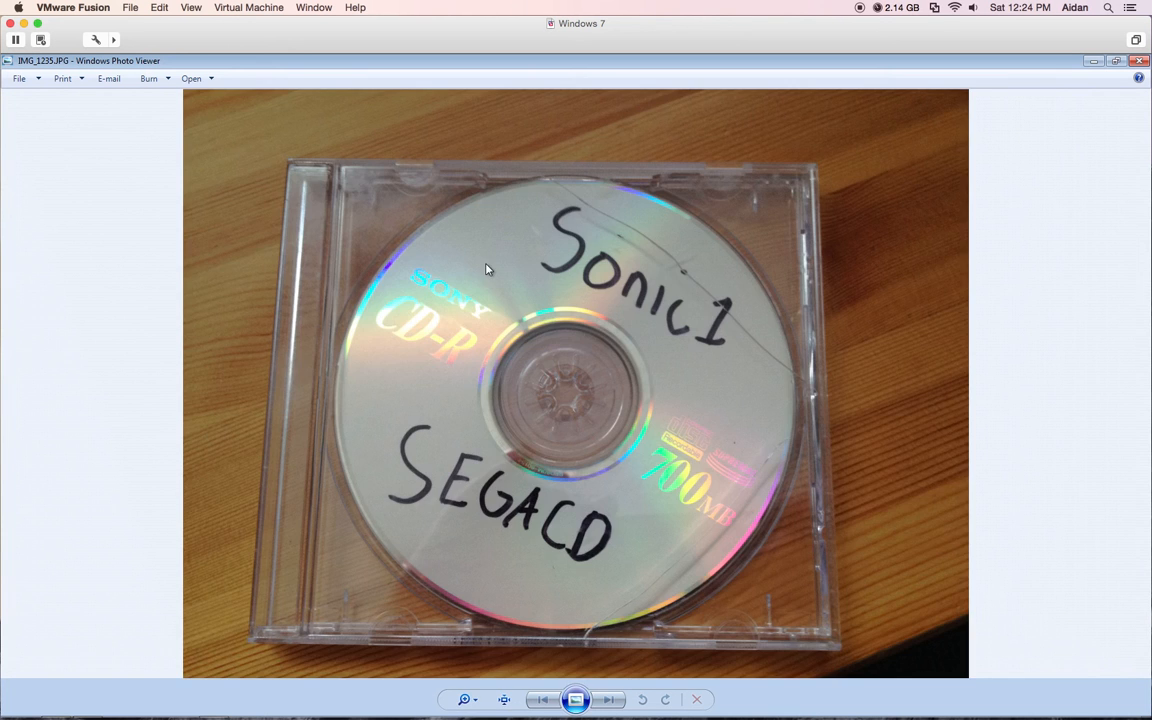
mouse_move(775, 227)
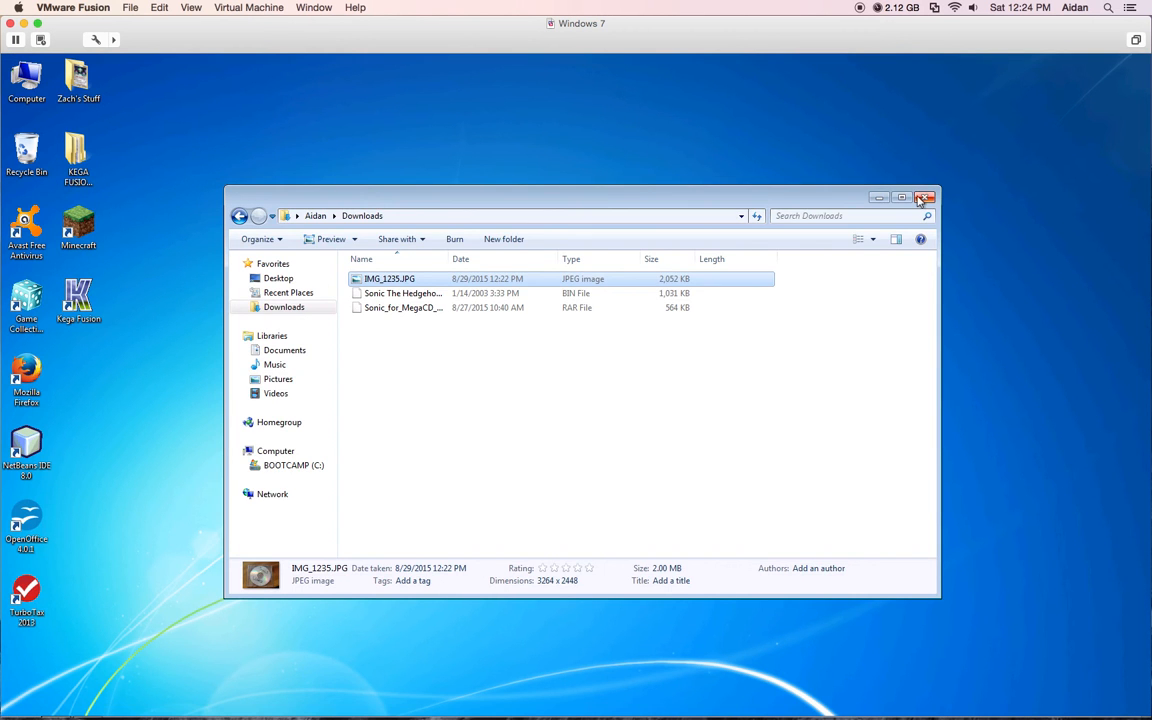
left_click(923, 197)
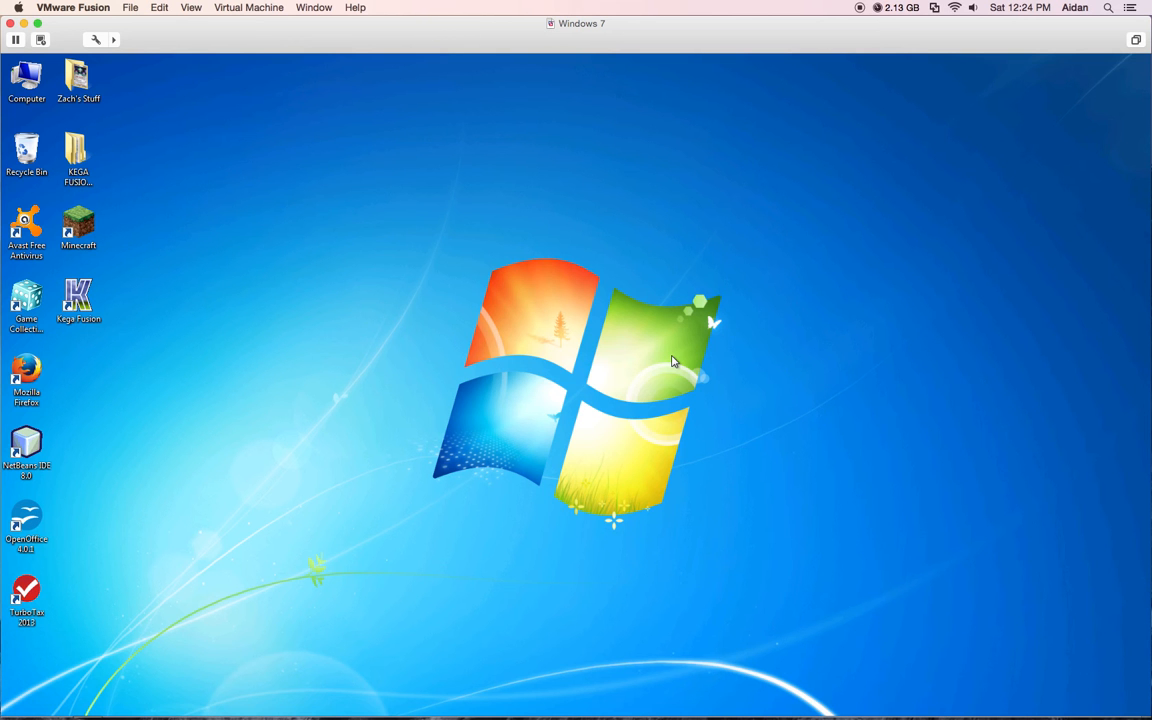
Step: Launch Kega Fusion from its desktop shortcut and browse the File menu options
left_click(78, 302)
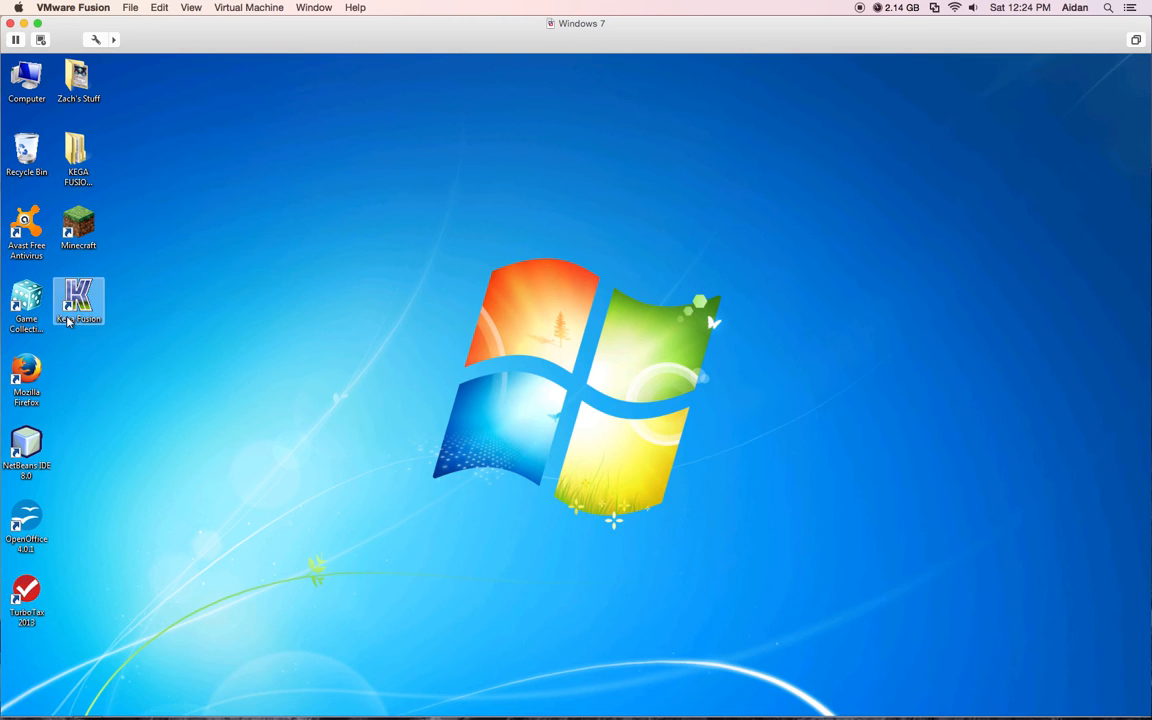
double_click(78, 302)
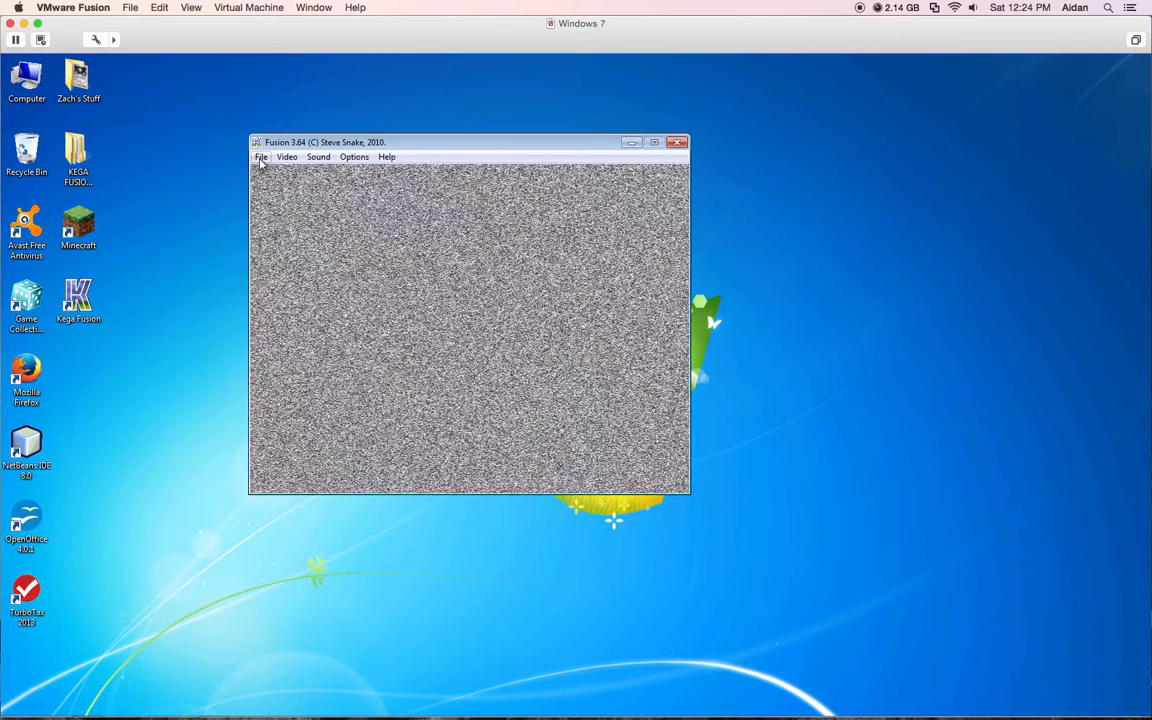
left_click(261, 157)
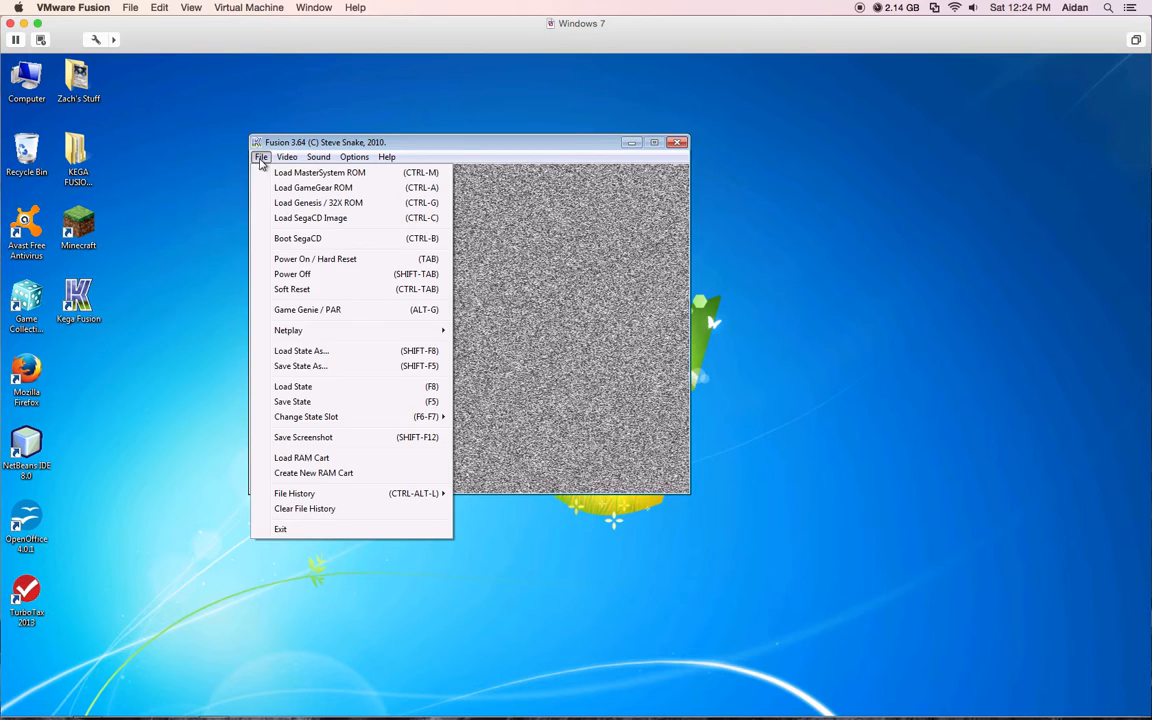
left_click(261, 157)
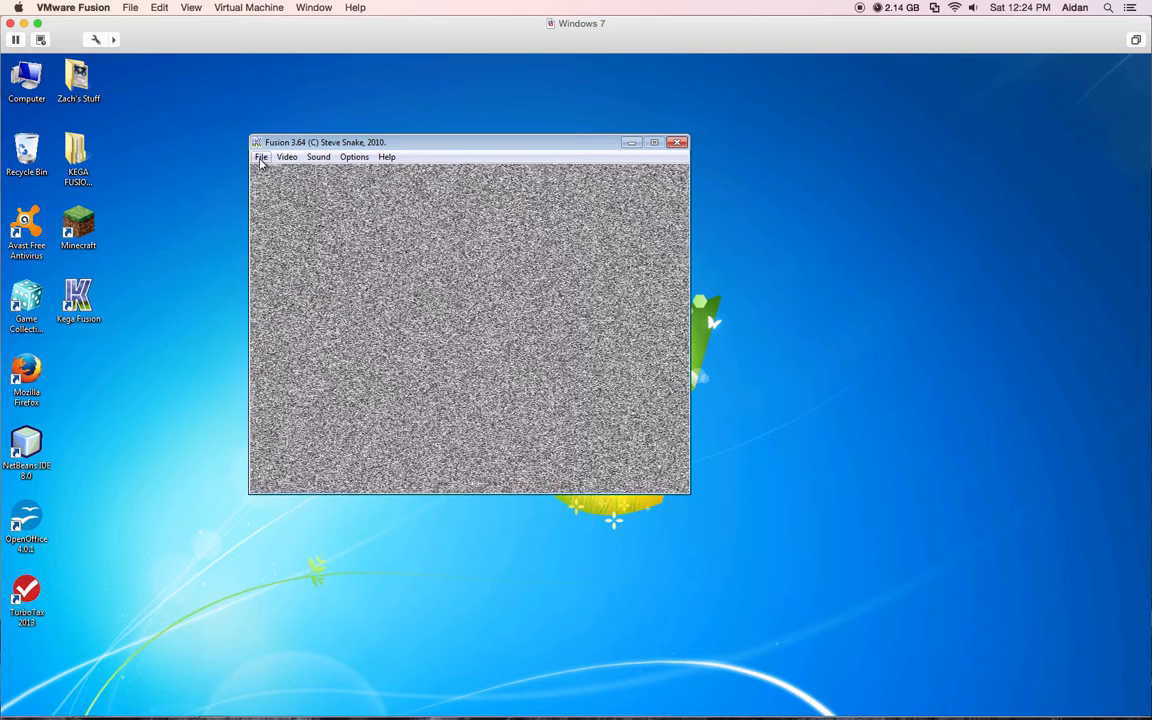
left_click(261, 157)
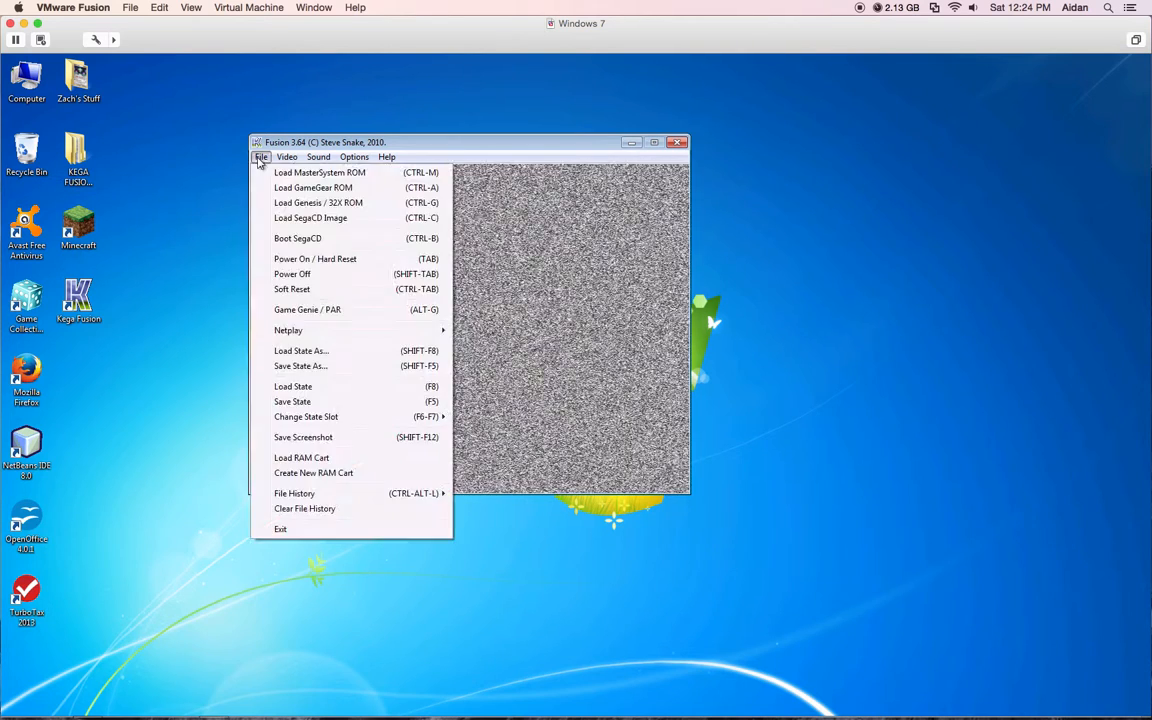
left_click(261, 157)
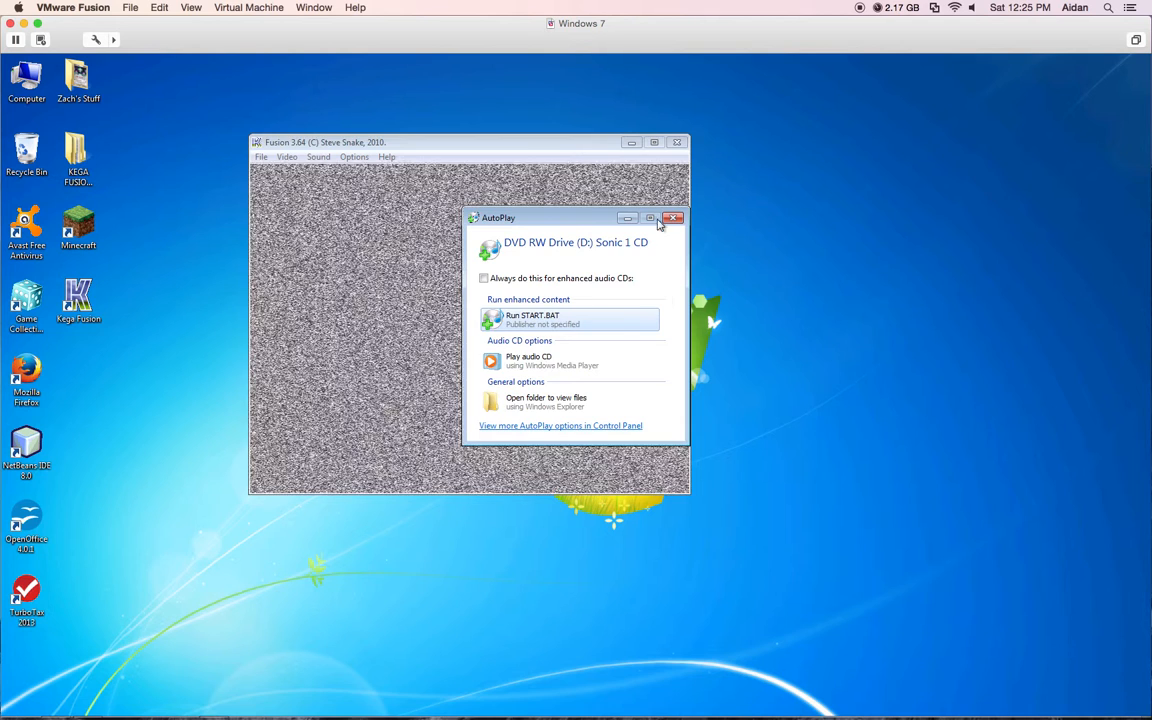
Step: Dismiss AutoPlay and confirm the VMware SATA drive is Kega Fusion's CD drive
left_click(674, 218)
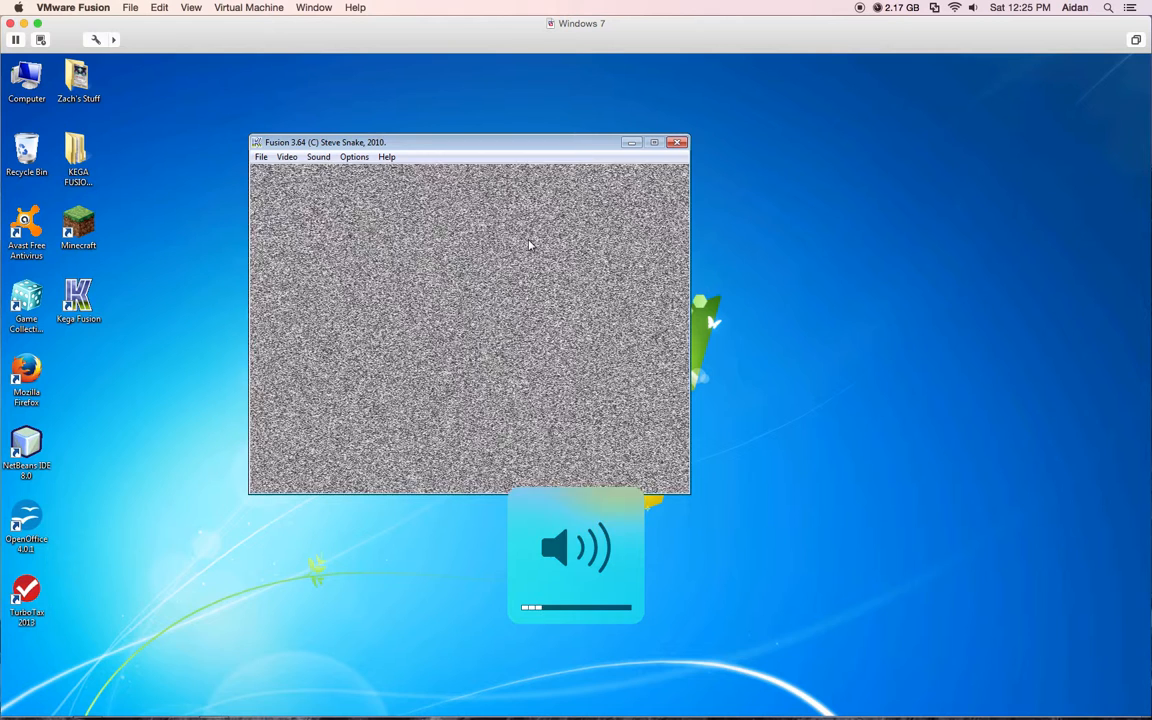
left_click(261, 157)
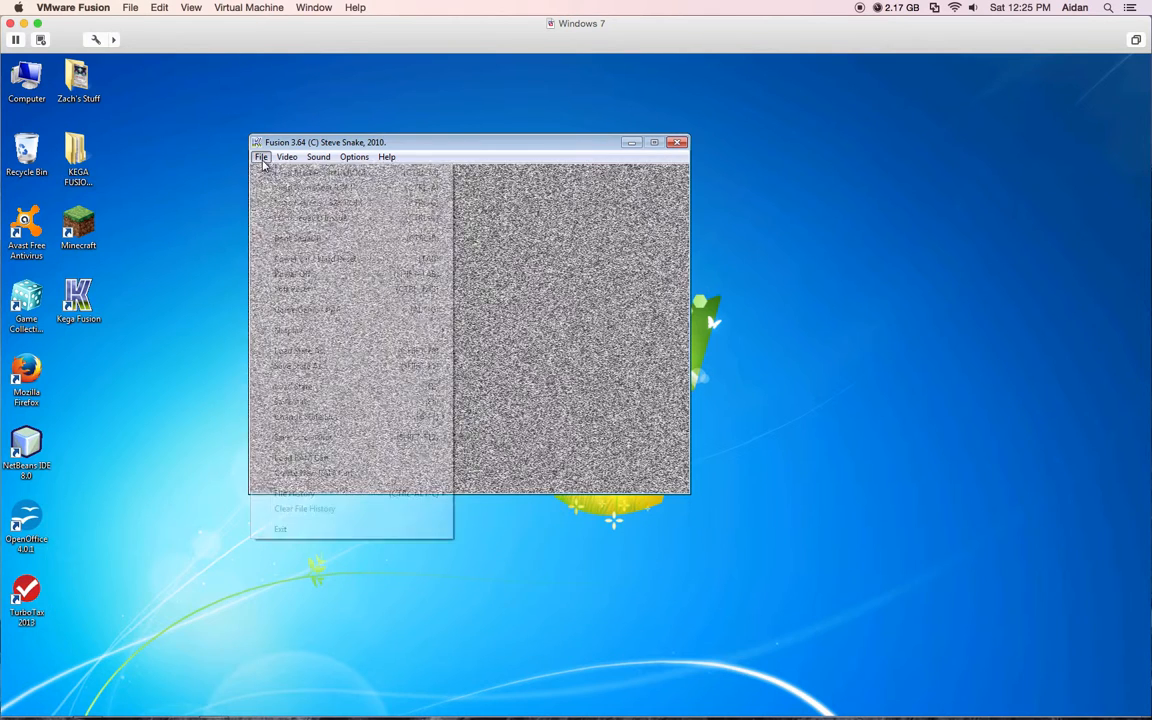
left_click(354, 157)
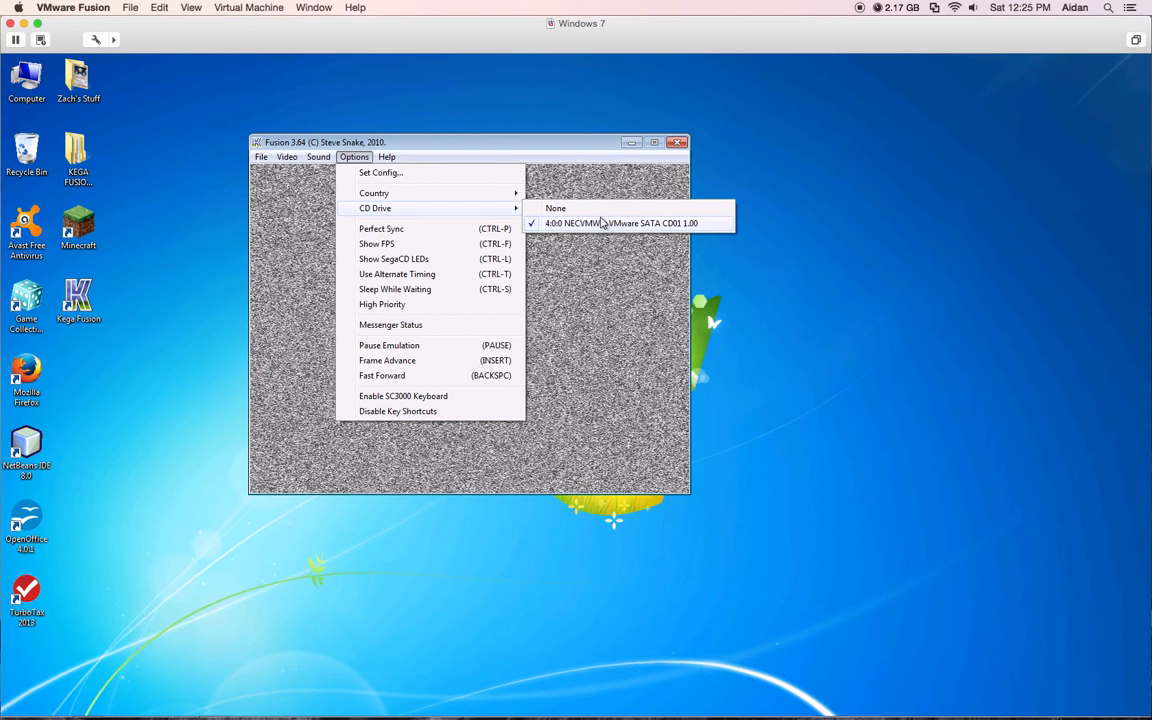
mouse_move(628, 228)
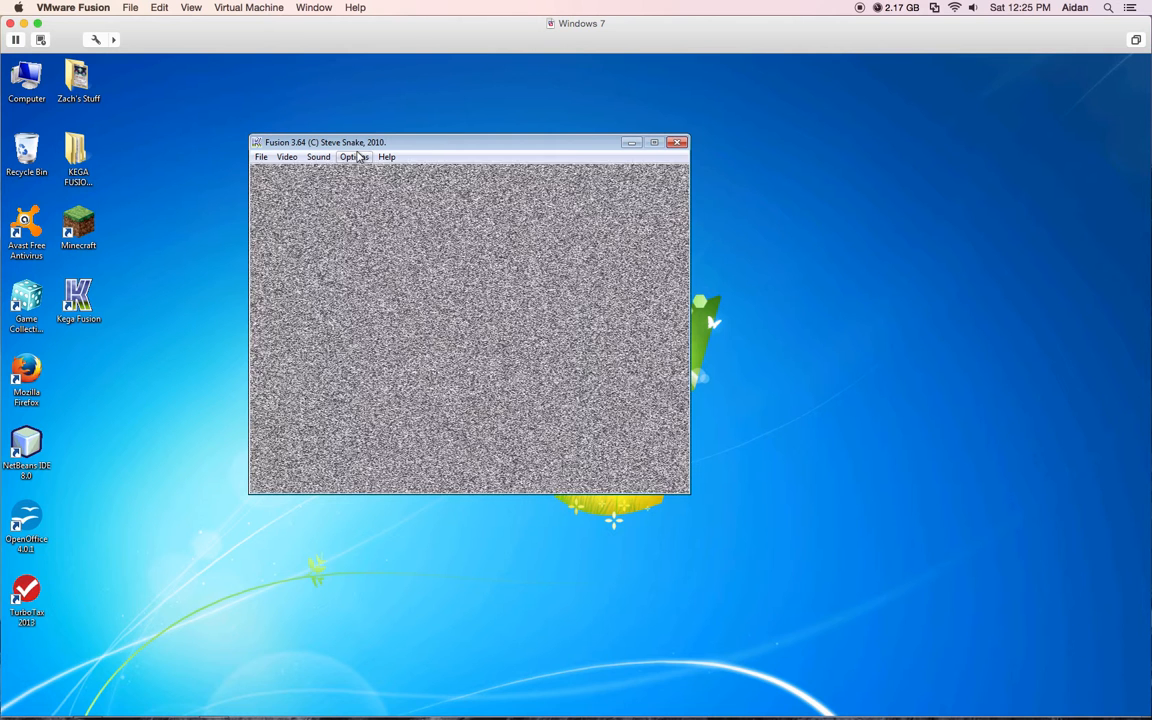
left_click(261, 157)
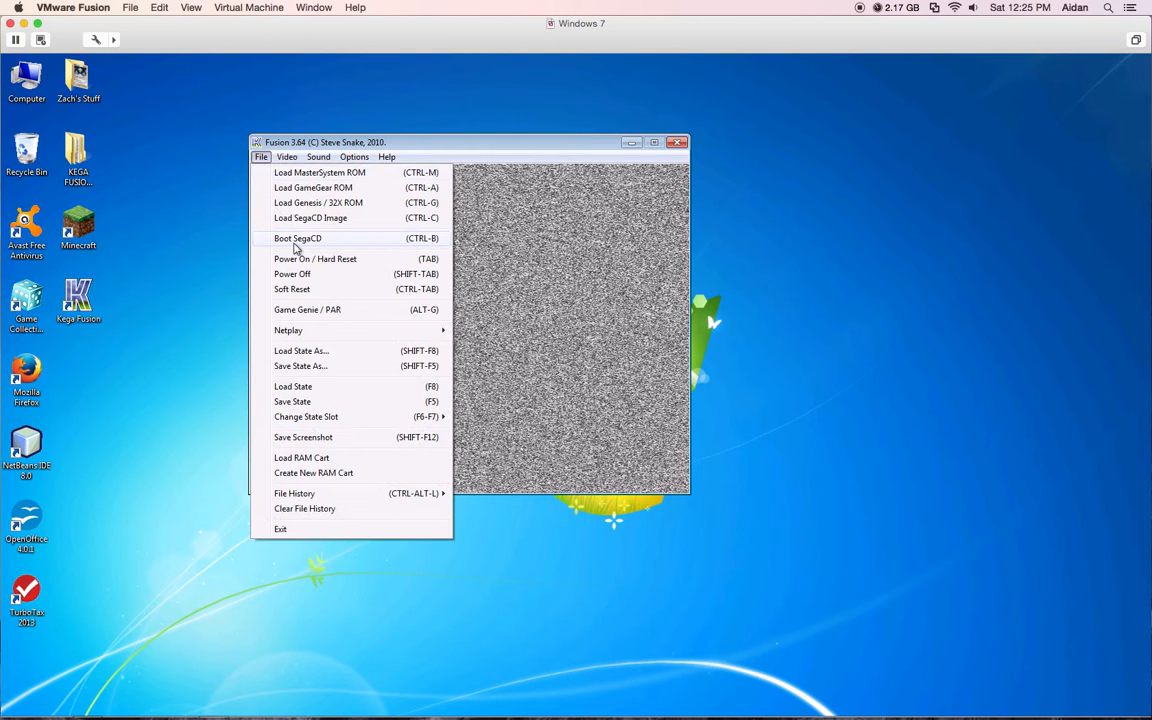
Step: Boot Sonic the Hedgehog from the disc via File > Boot SegaCD
left_click(297, 238)
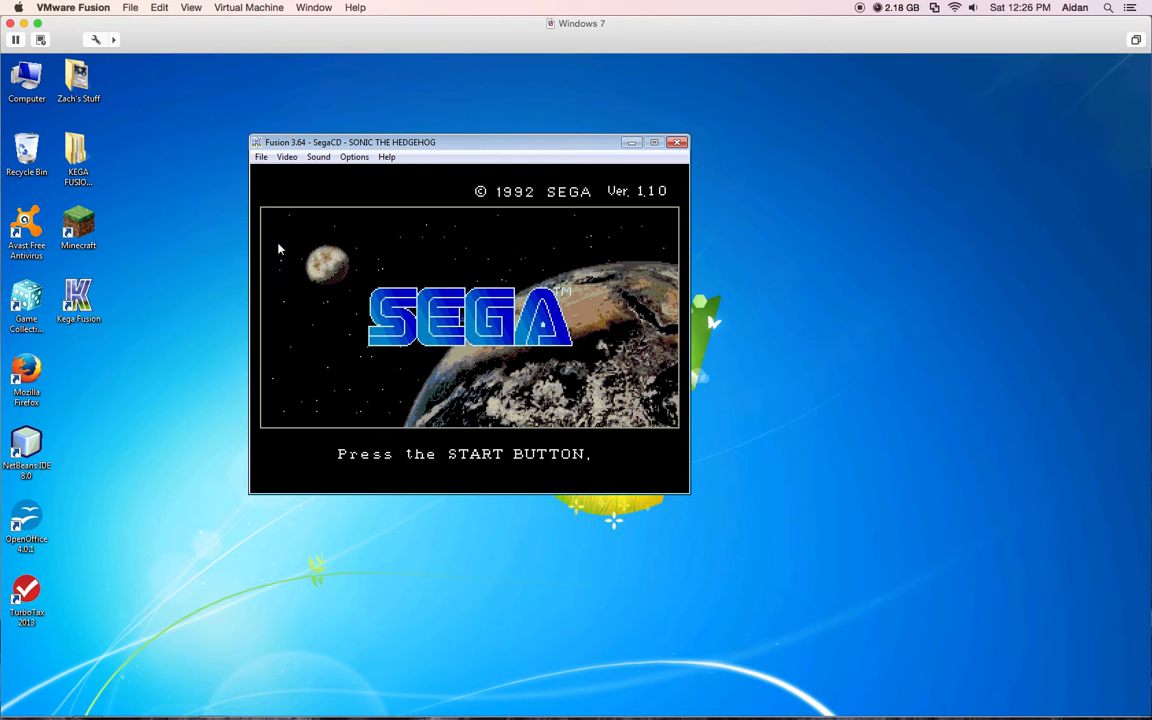
mouse_move(335, 270)
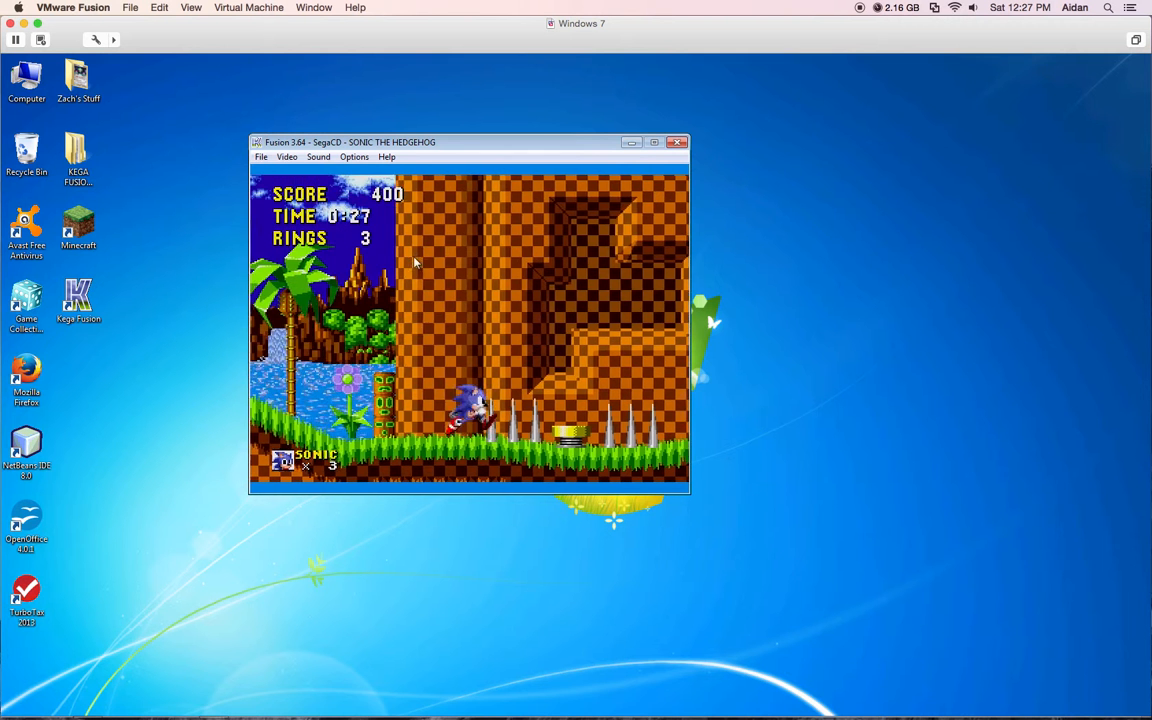
Step: Power off the emulated console from the File menu
left_click(261, 157)
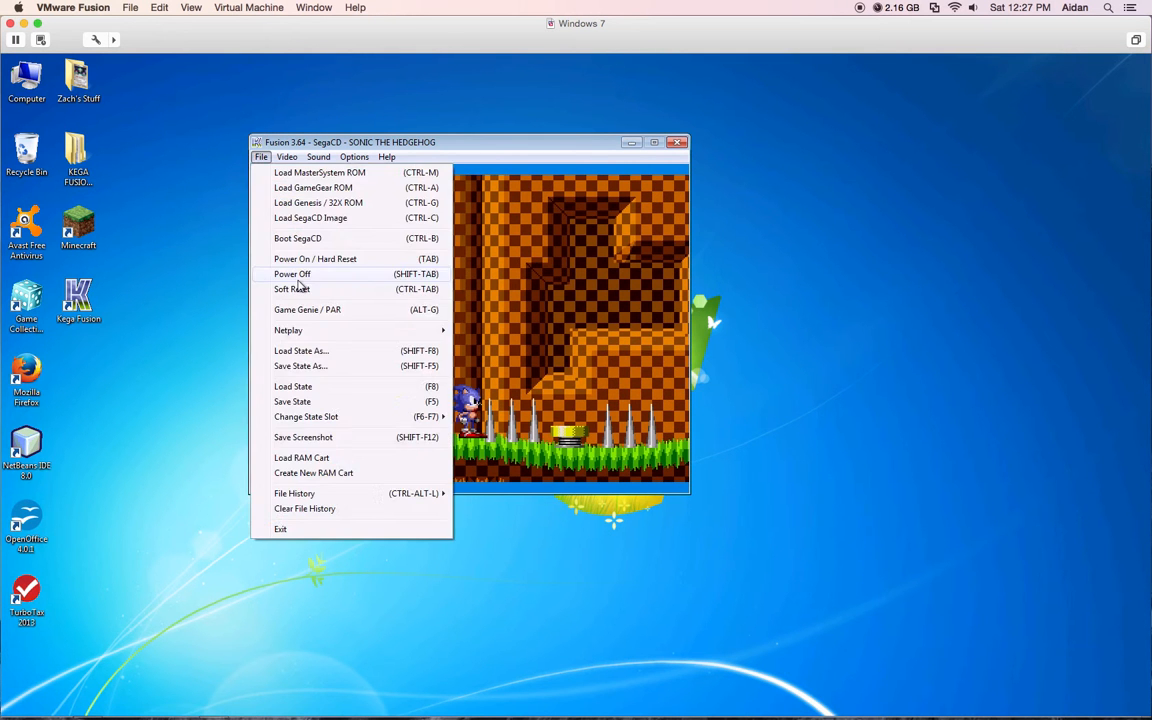
left_click(292, 274)
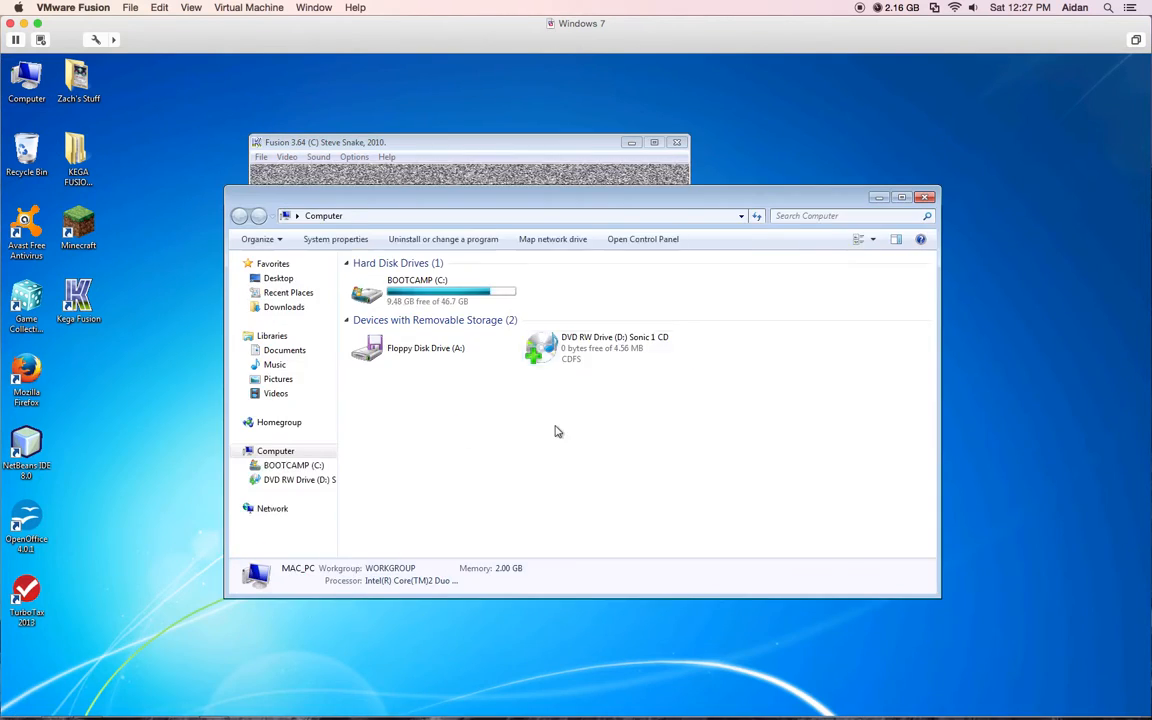
Step: Select DVD RW Drive (D:) holding the Sonic 1 CD in Computer
left_click(600, 347)
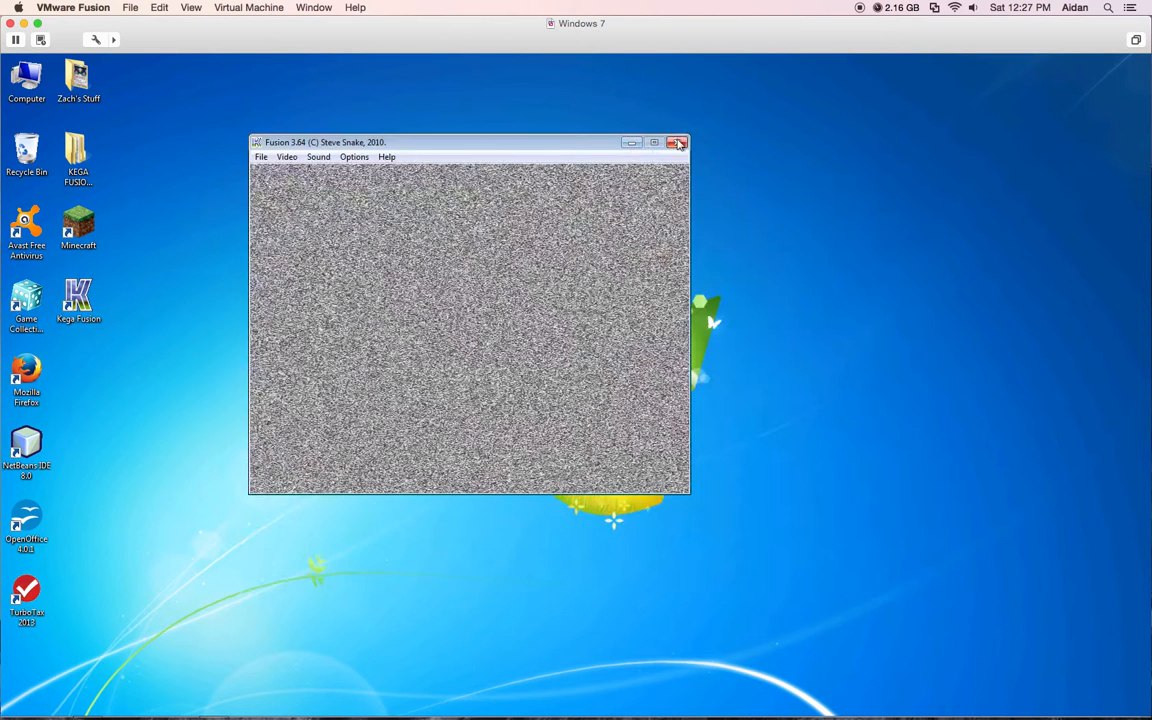
Step: Close the Kega Fusion window
left_click(679, 142)
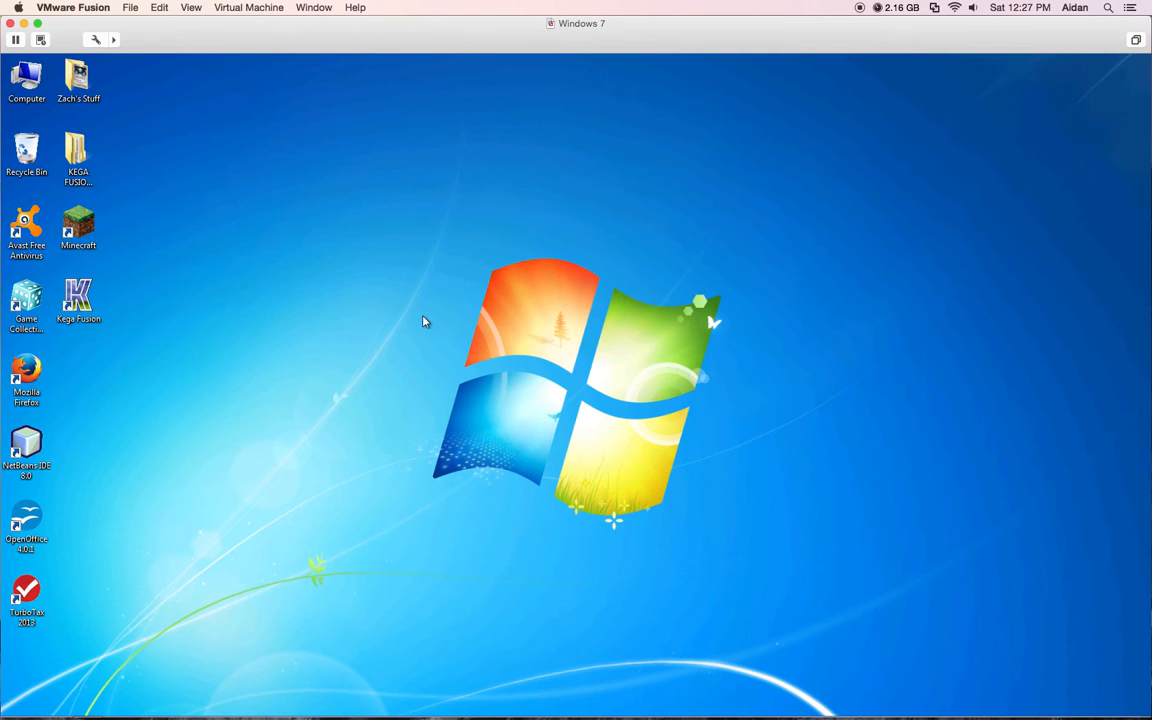
mouse_move(113, 343)
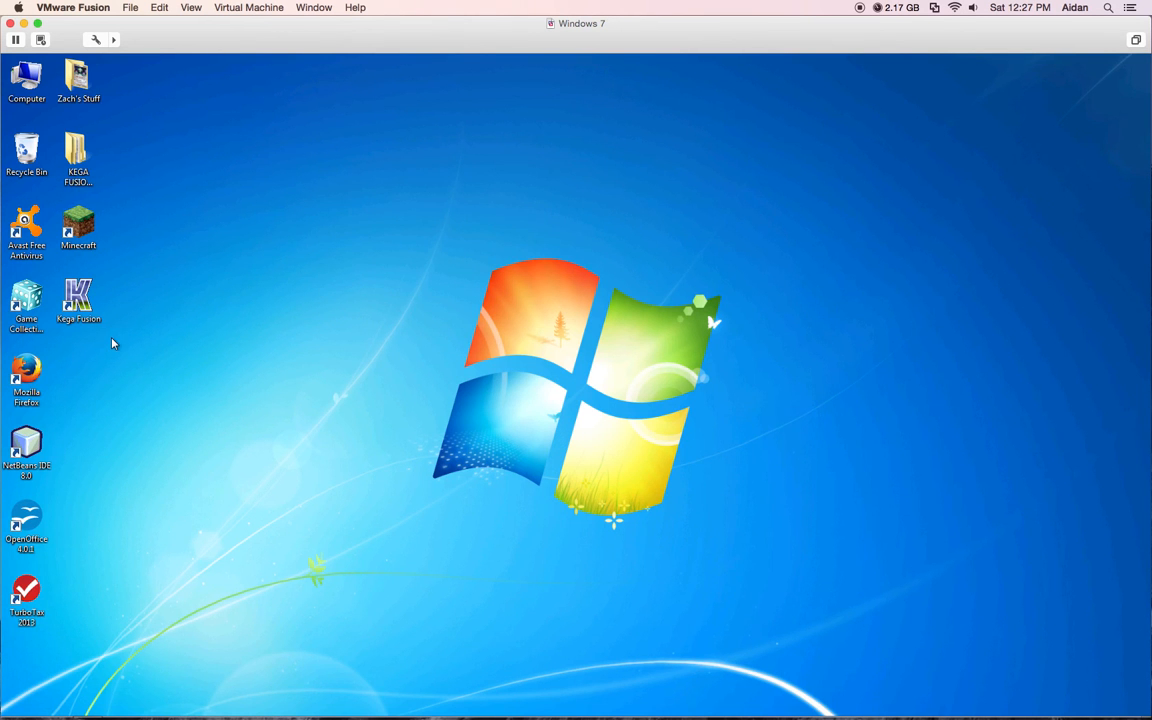
mouse_move(588, 336)
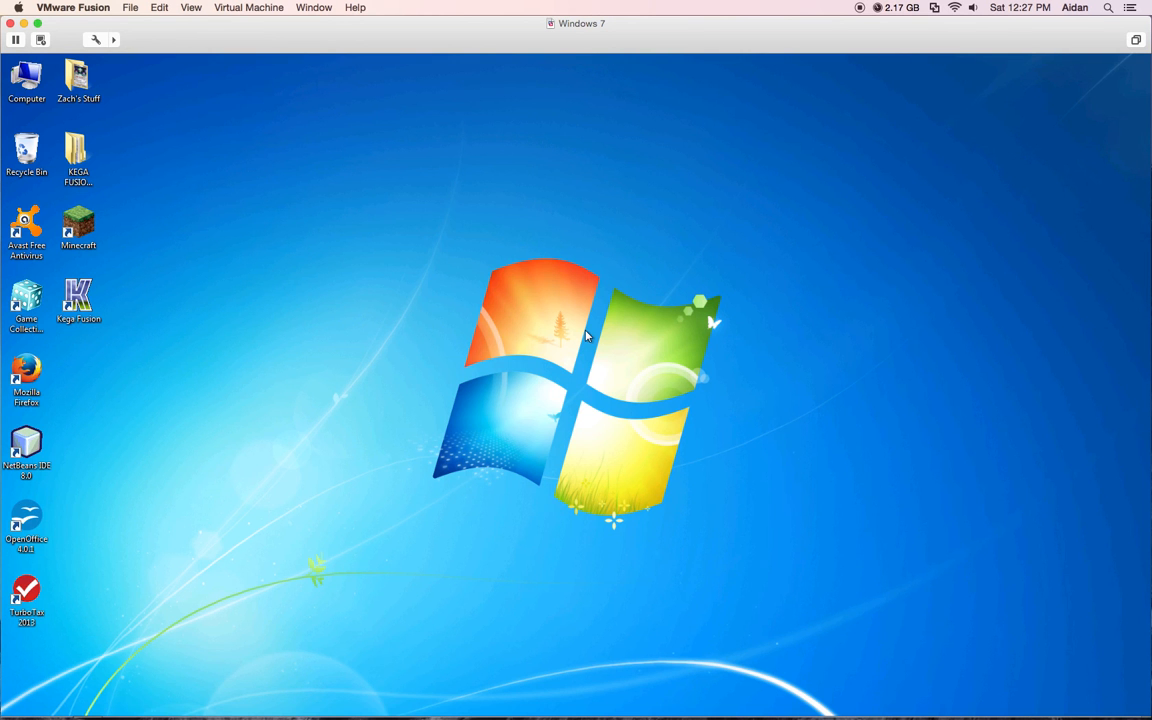